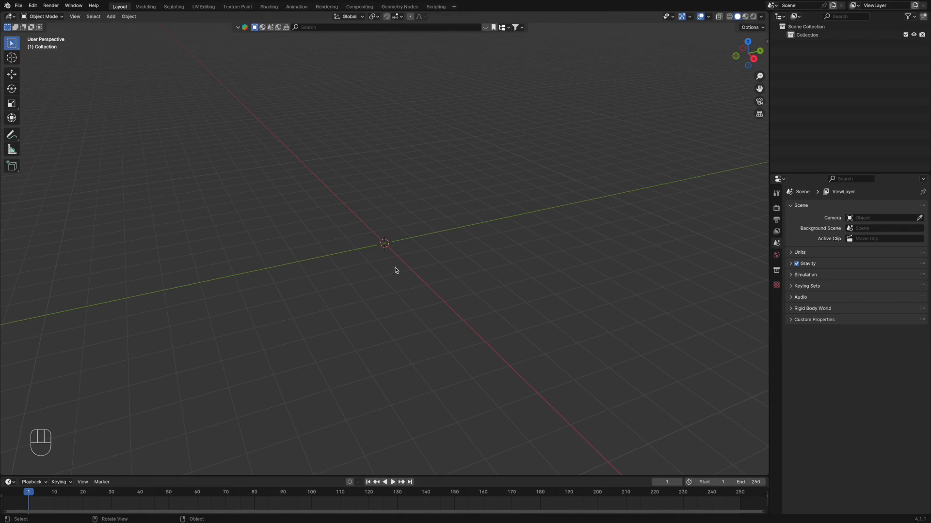
Step: Add a UV sphere at the world origin from the Add menu
key("shift+a")
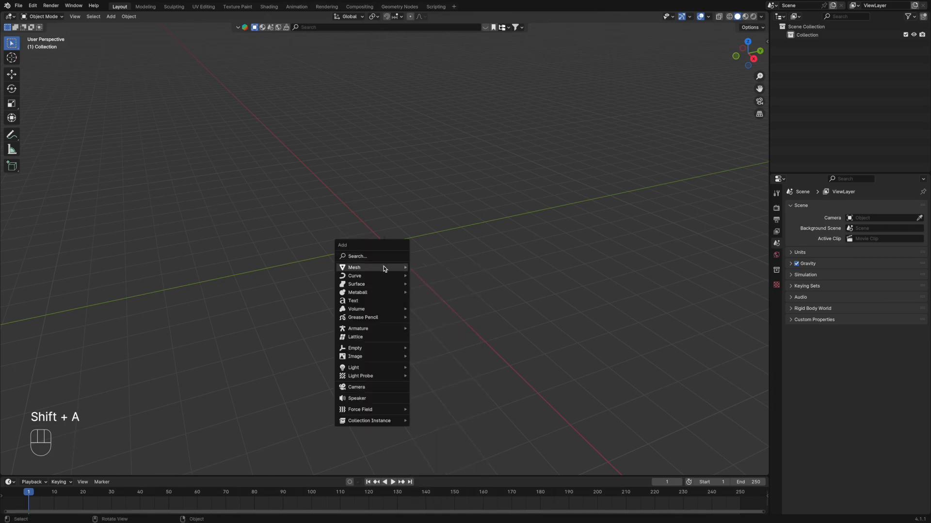
left_click(353, 267)
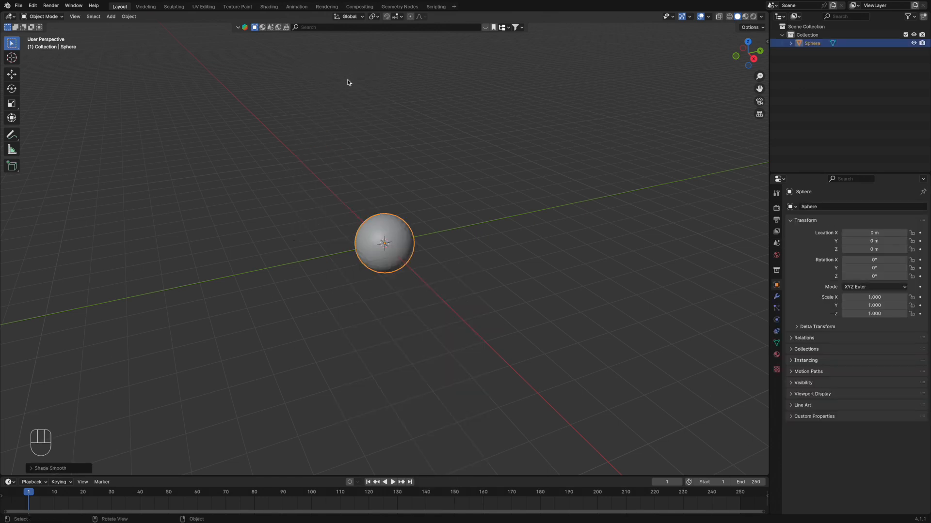
mouse_move(776, 355)
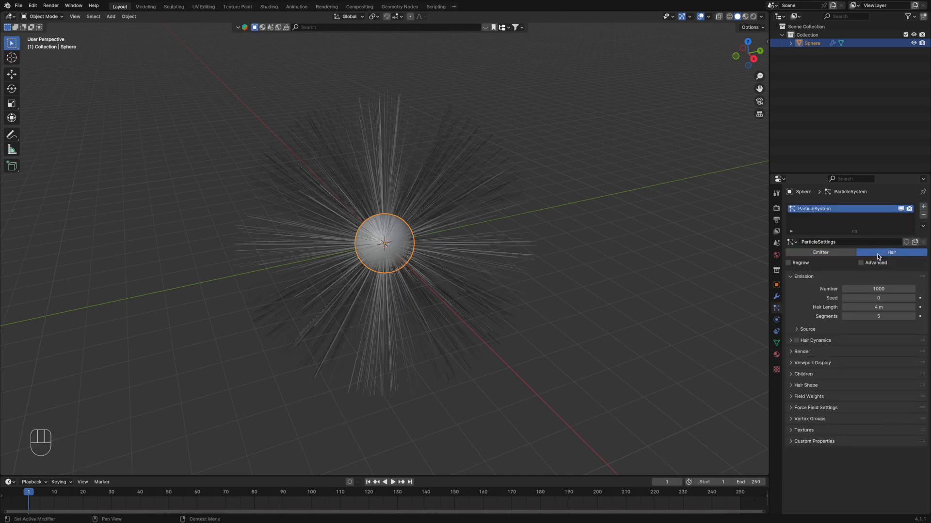
Step: Enable advanced hair options, set hair length to 0.23 m and turn on hair dynamics
left_click(861, 263)
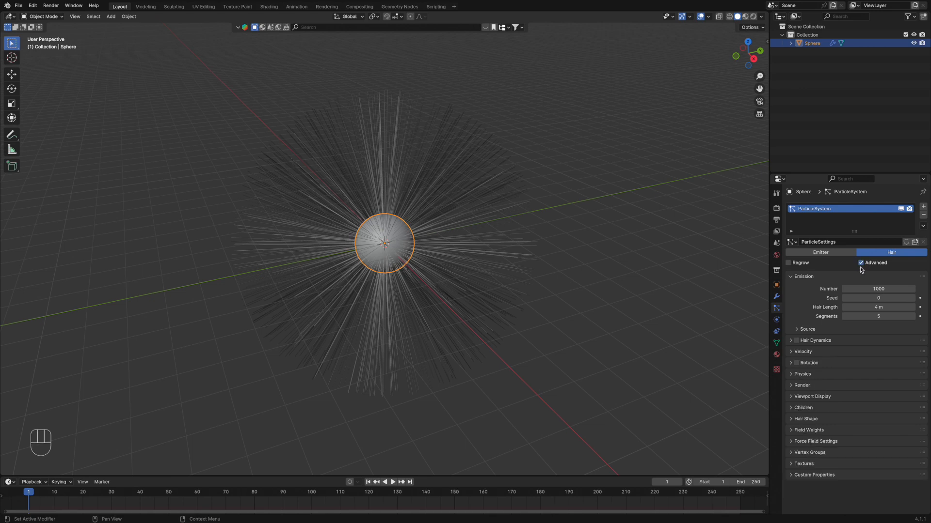
double_click(879, 308)
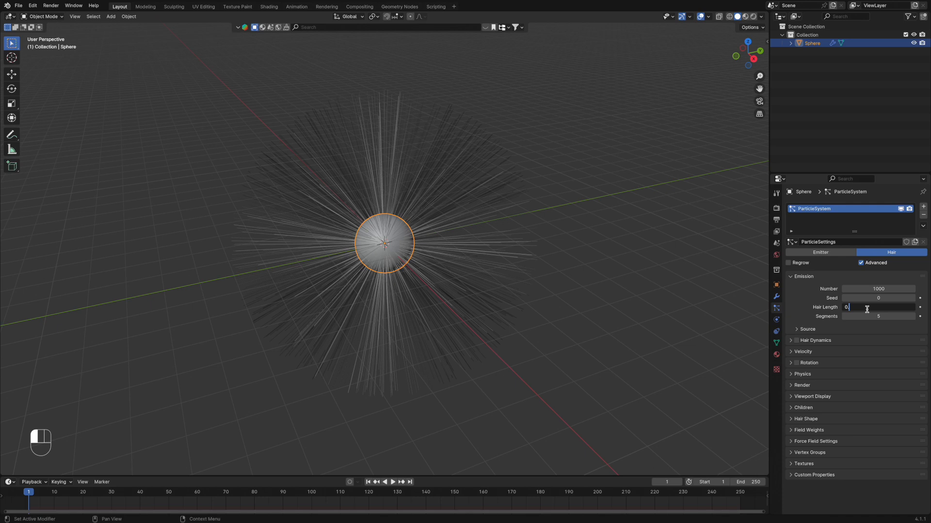
type("0.23 m")
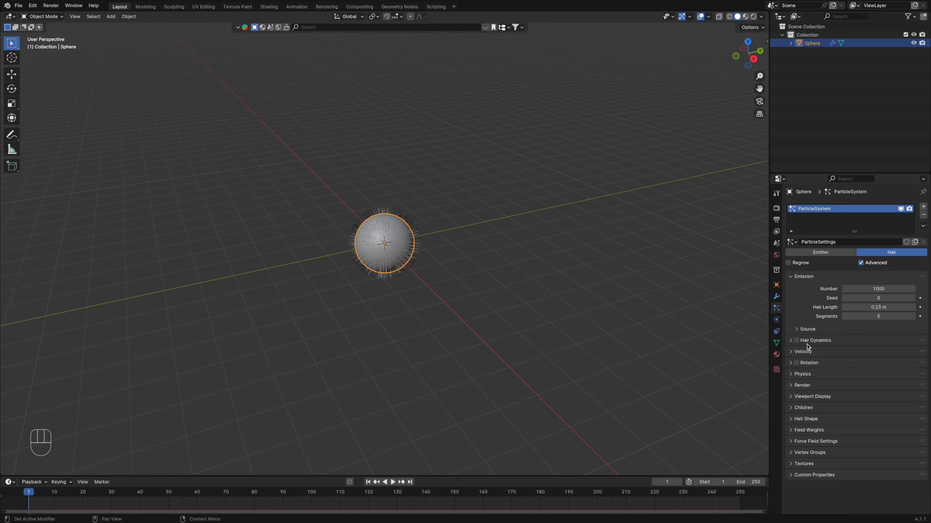
left_click(795, 340)
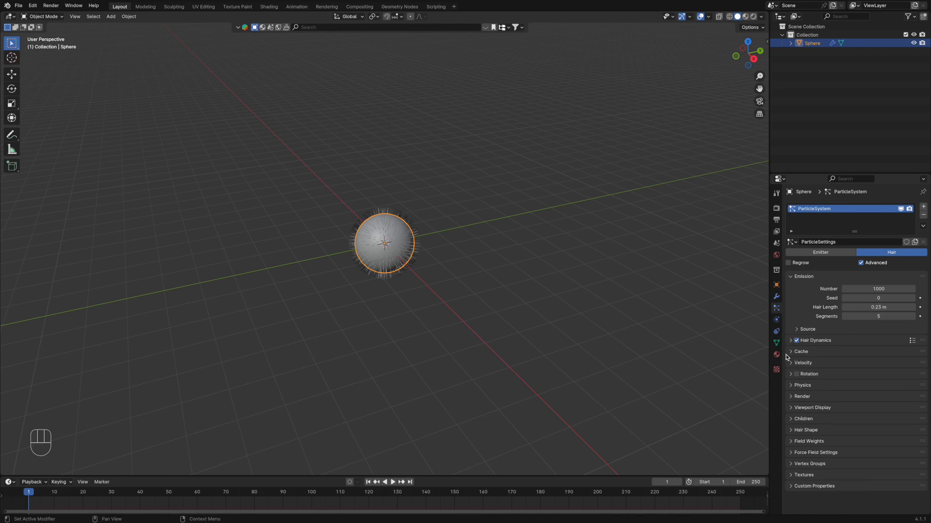
Step: Expand the Emission Source panel showing jittered face emission, 86 per face
left_click(806, 330)
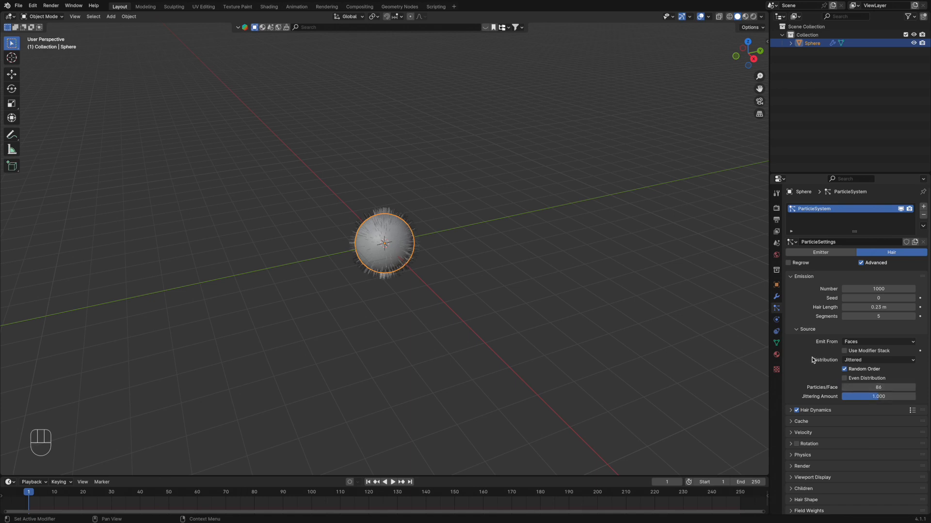
scroll("down", 3)
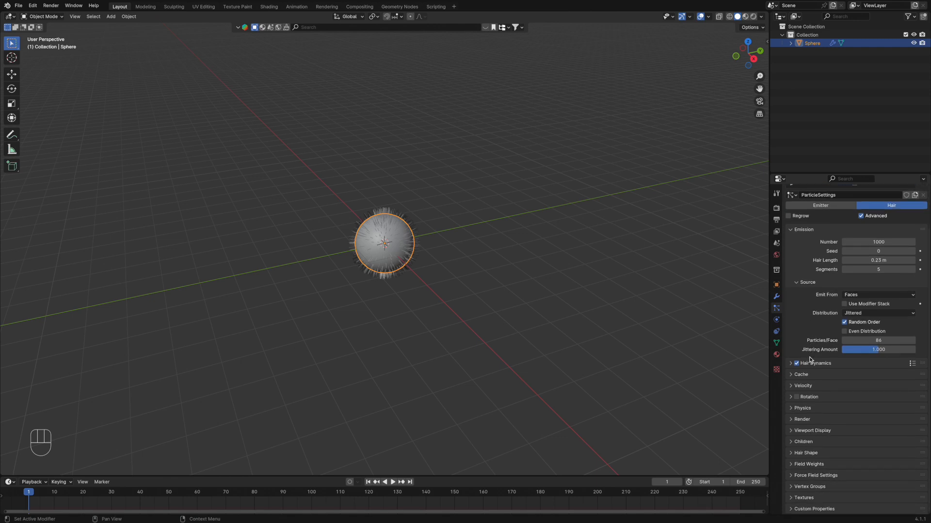
mouse_move(790, 381)
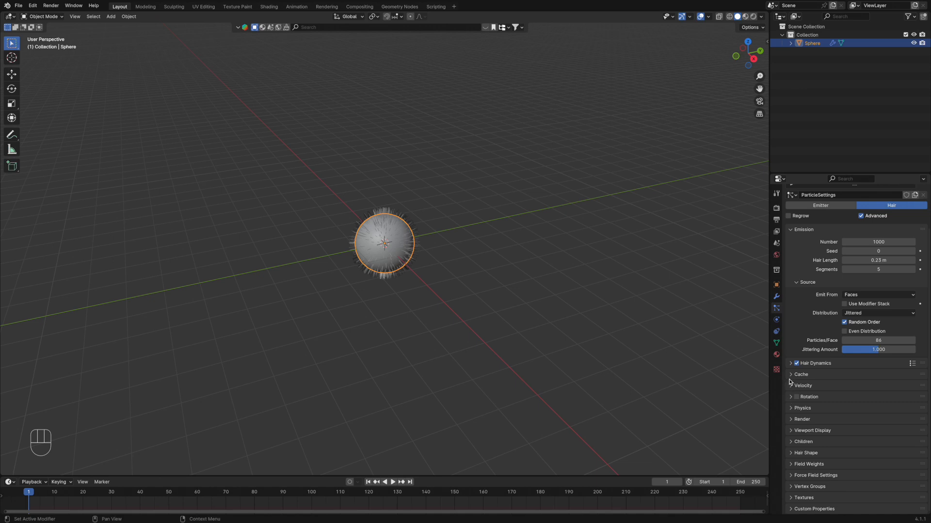
Step: Set the Brownian force under hair physics to 0.1 for frizzy strands
left_click(802, 408)
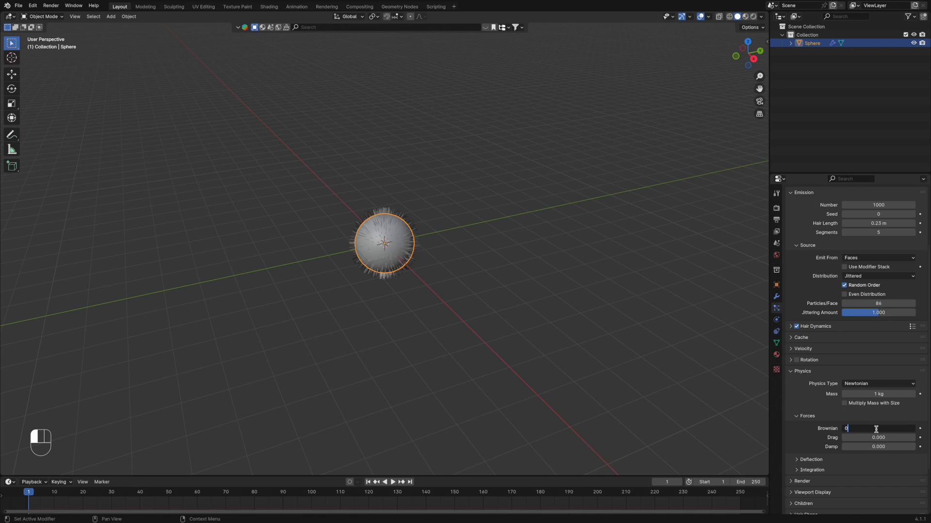
type("0.100")
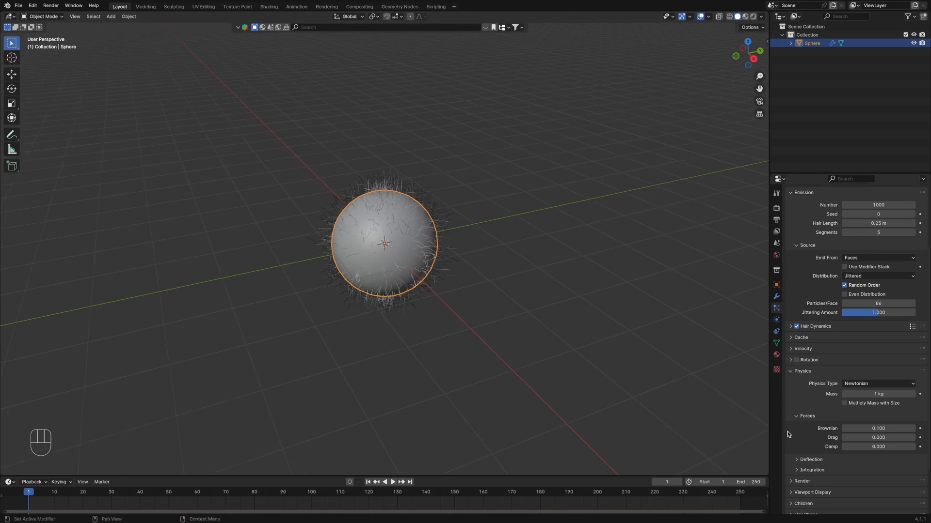
scroll("down", 3)
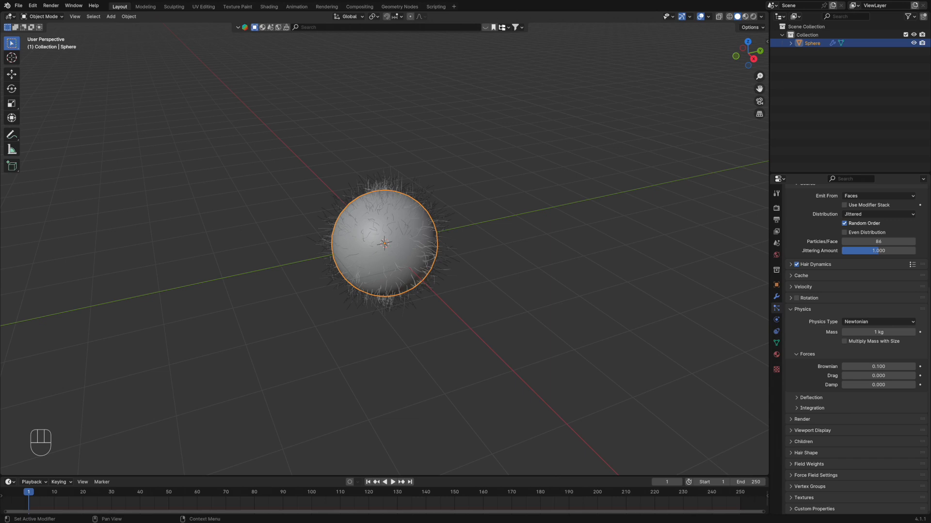
Step: Switch the hair children to Interpolated mode
left_click(803, 442)
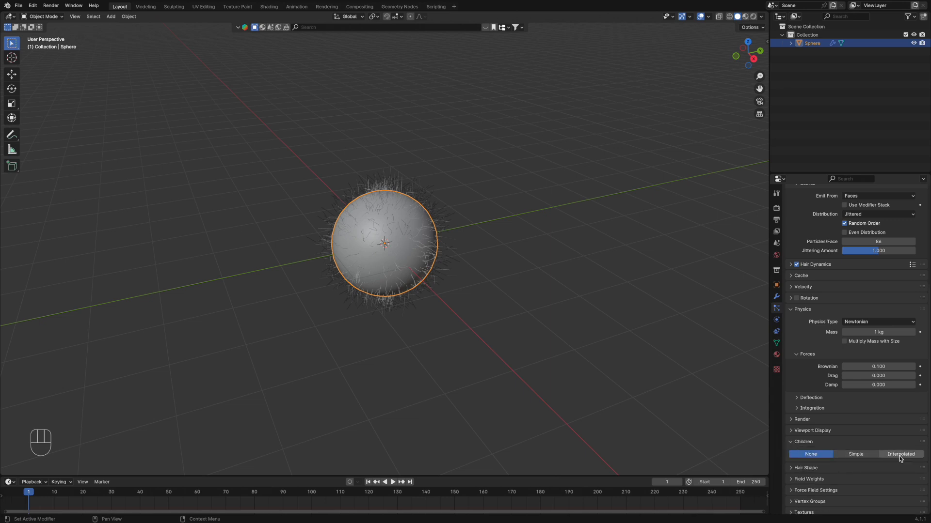
left_click(901, 454)
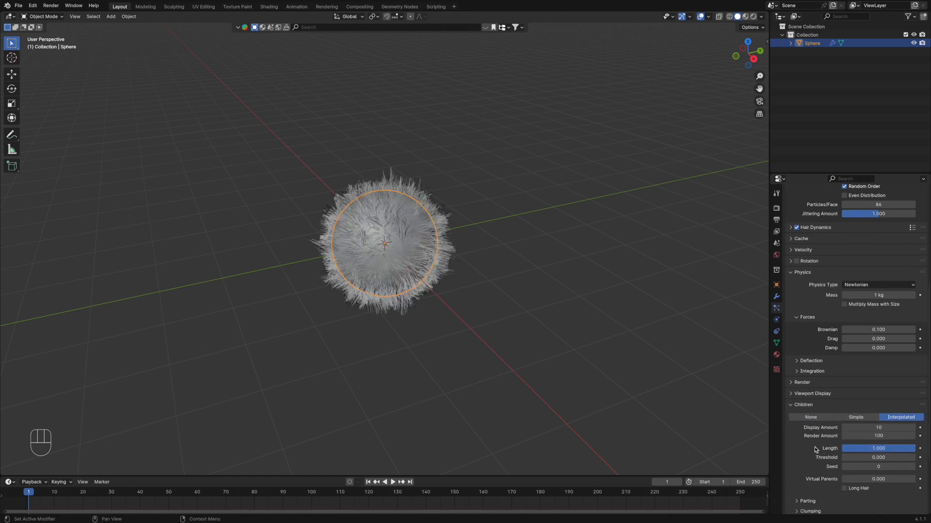
scroll("down", 3)
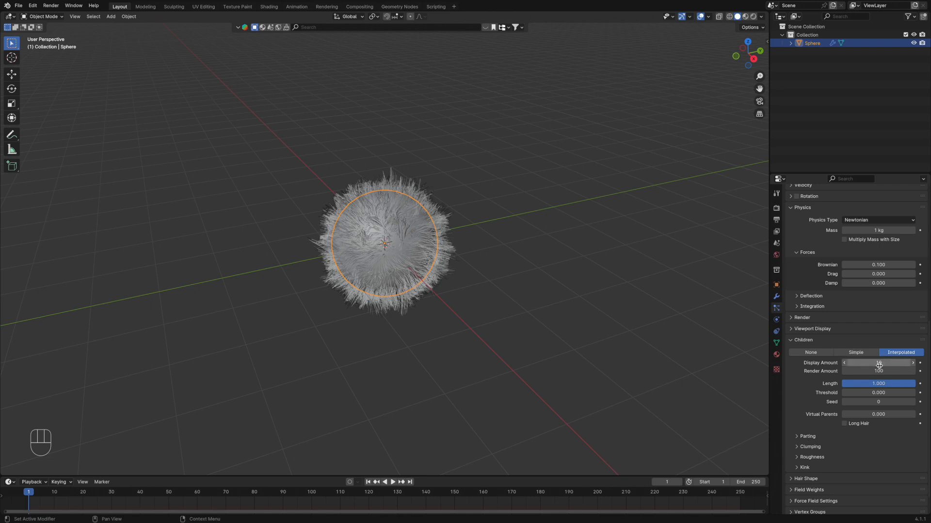
Step: Set child display amount 86, render amount 10 and bring up the Clumping settings
left_click(878, 363)
type("80")
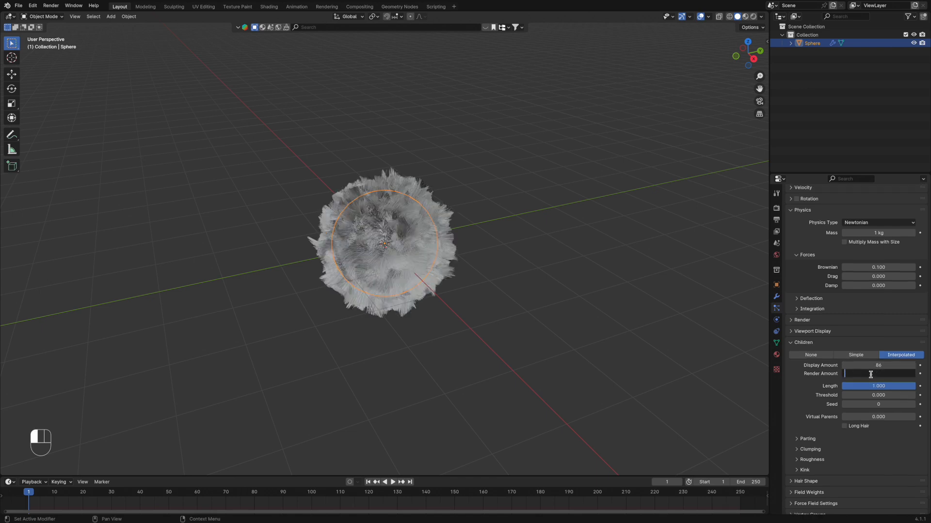
left_click(878, 374)
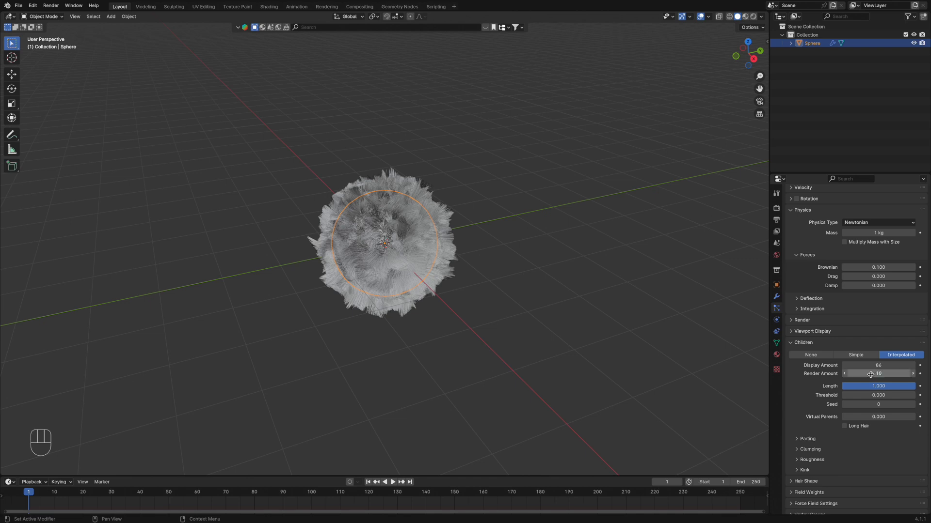
left_click(797, 448)
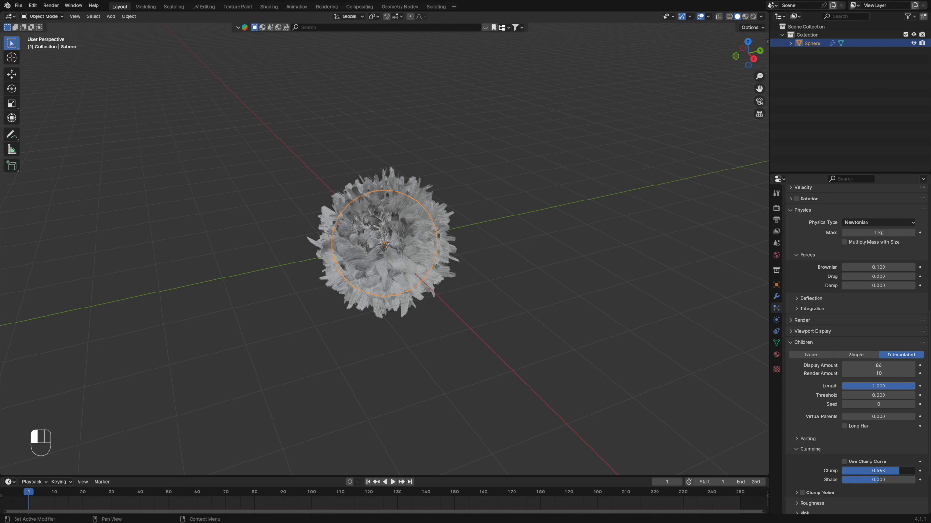
Step: Expand the child hair Roughness panel to give random roughness of about 0.2
scroll("down", 3)
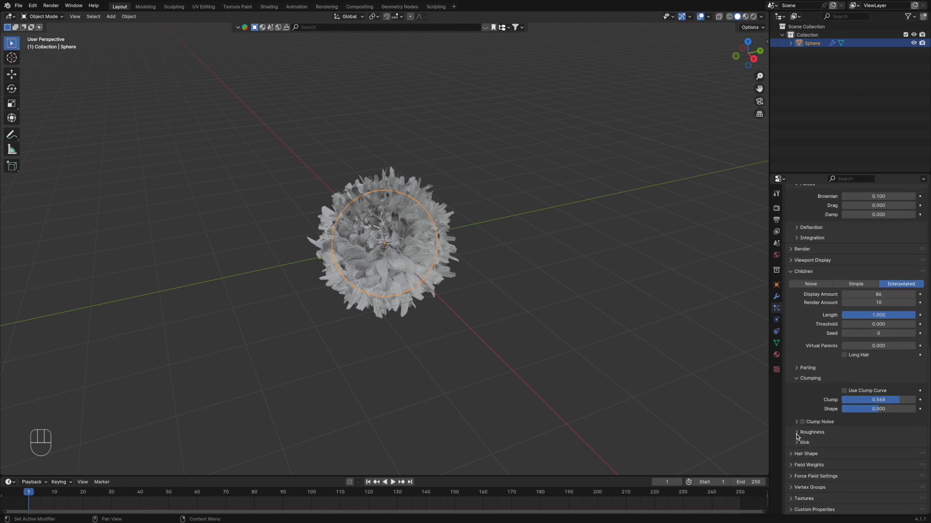
left_click(811, 432)
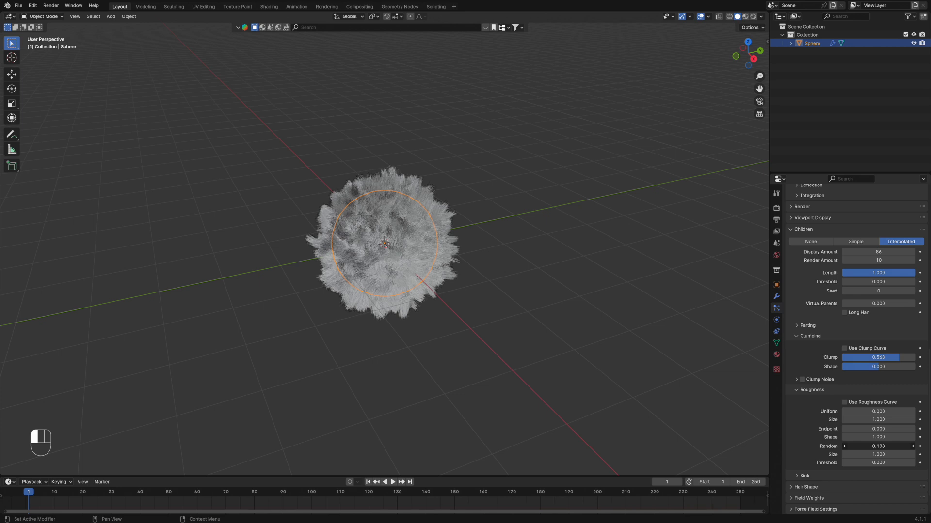
scroll("down", 3)
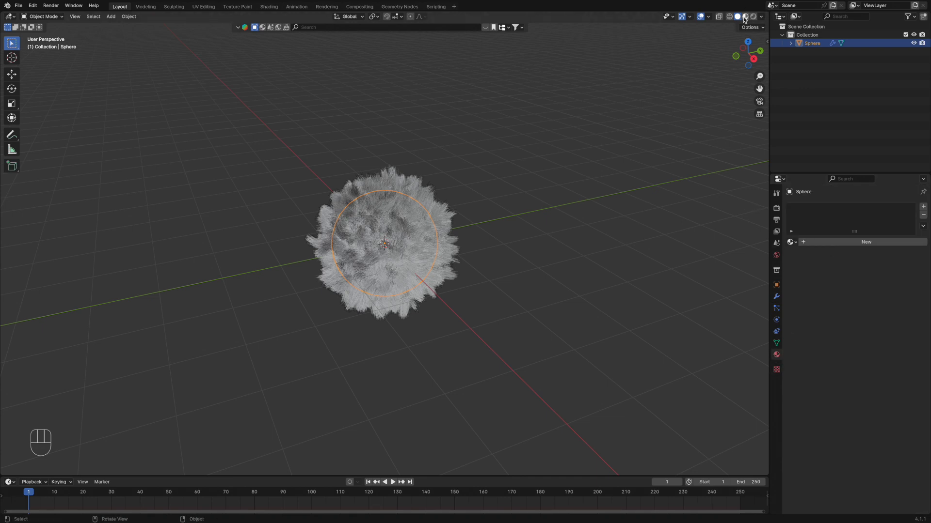
Step: In Material Preview, create a new Hair BSDF material coloured orange
left_click(736, 16)
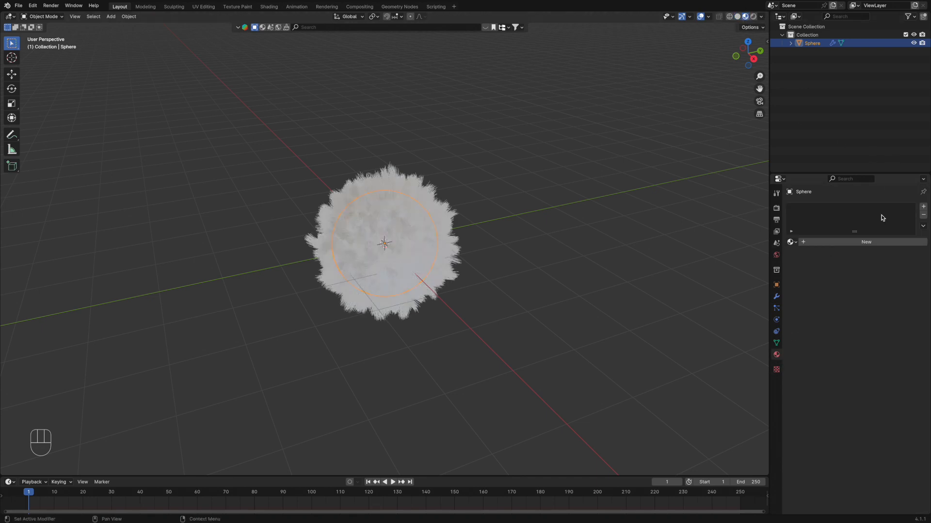
left_click(866, 241)
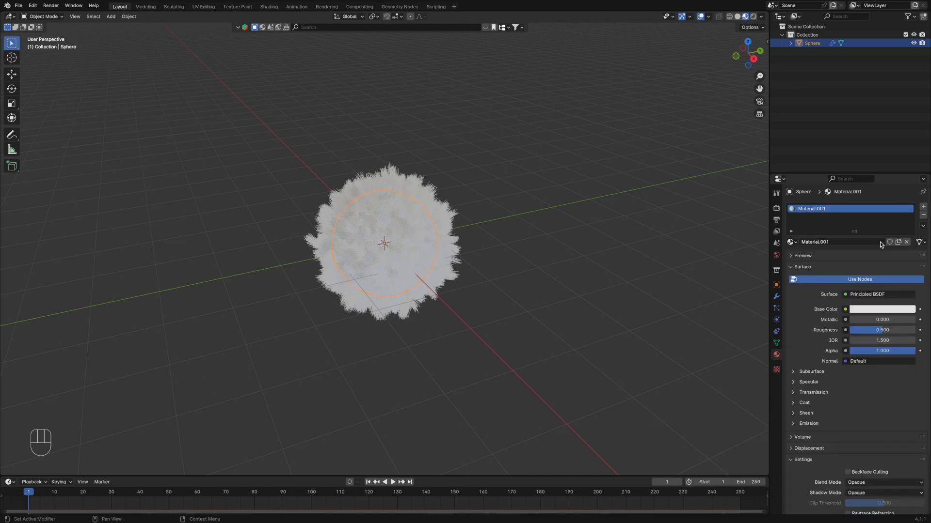
left_click(867, 294)
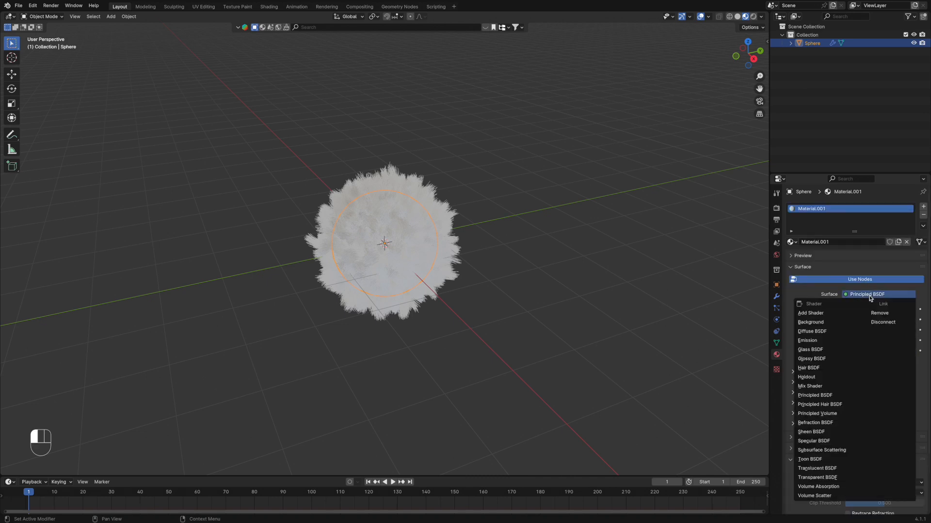
mouse_move(809, 386)
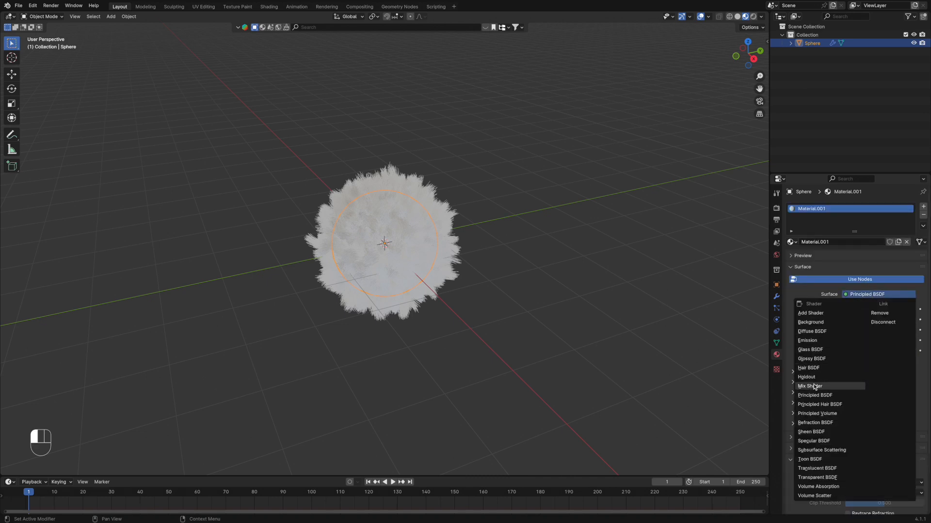
mouse_move(808, 368)
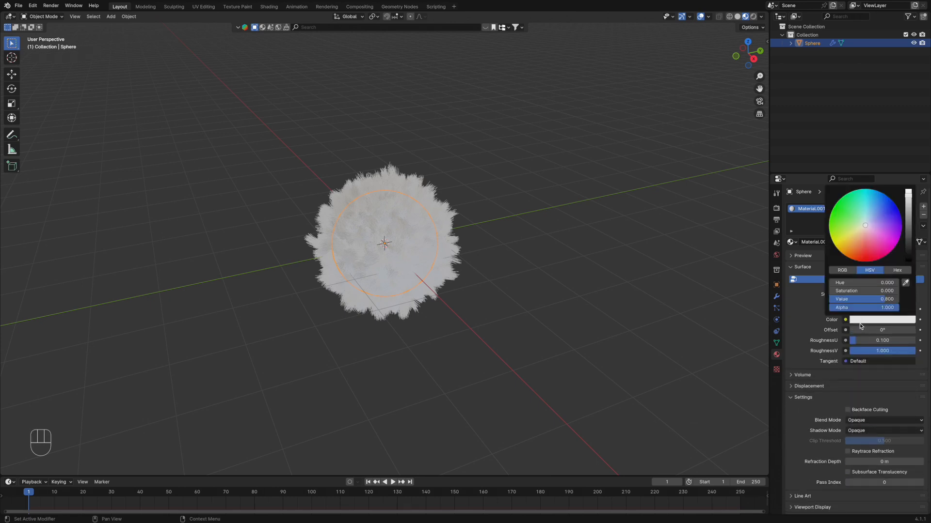
left_click(849, 244)
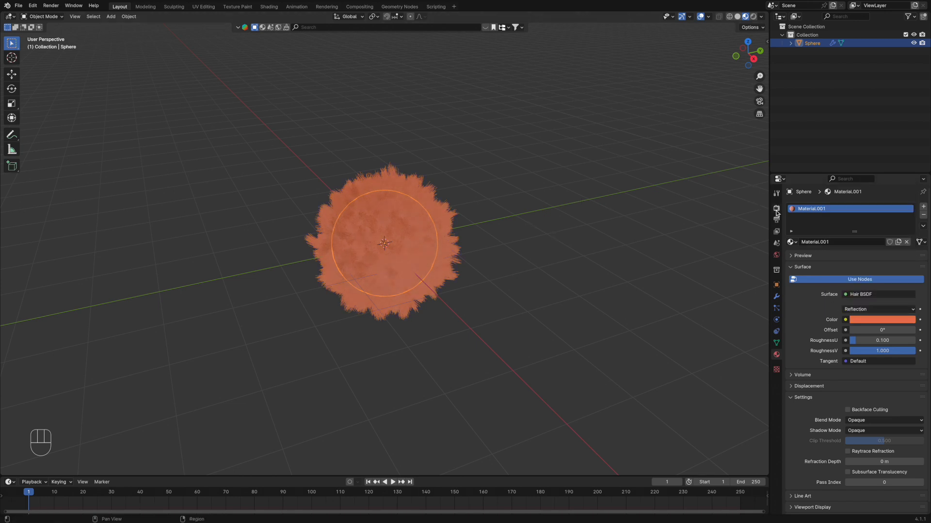
Step: Show the Render properties and keep EEVEE as the render engine
left_click(776, 208)
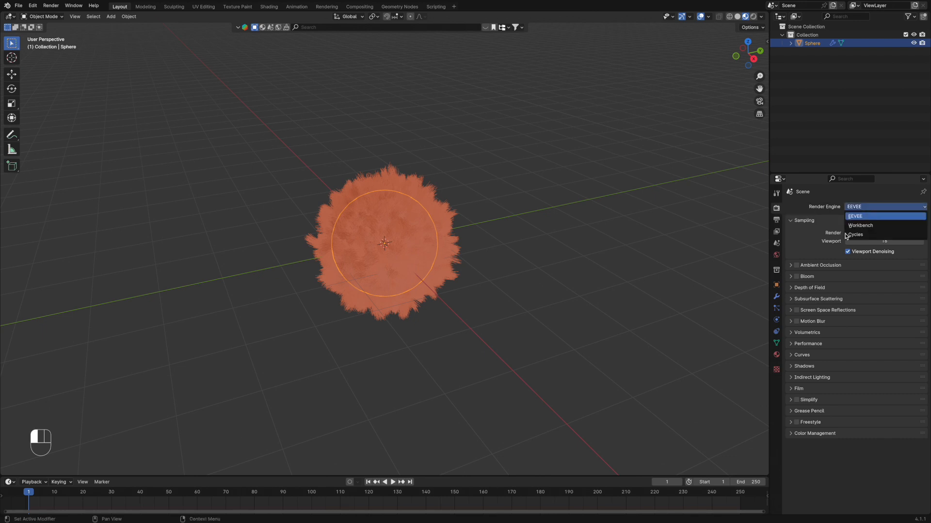
mouse_move(855, 235)
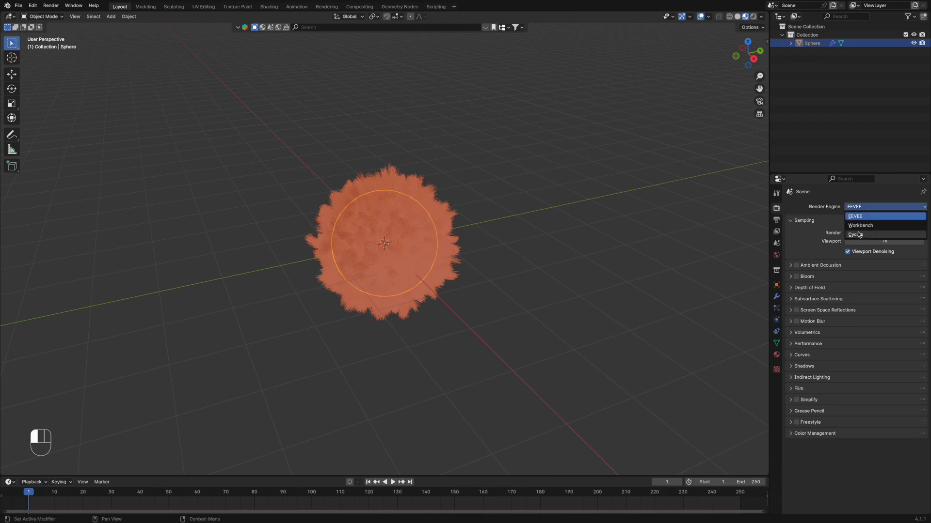
left_click(855, 216)
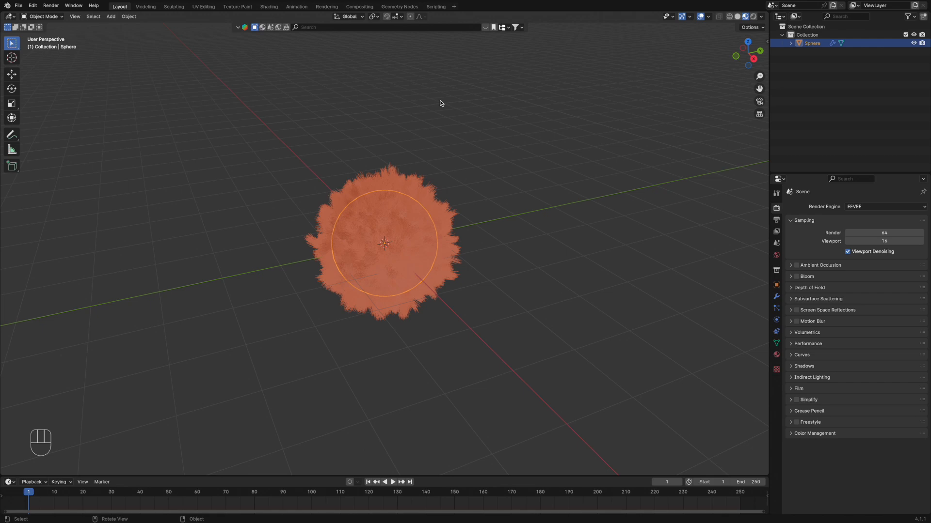